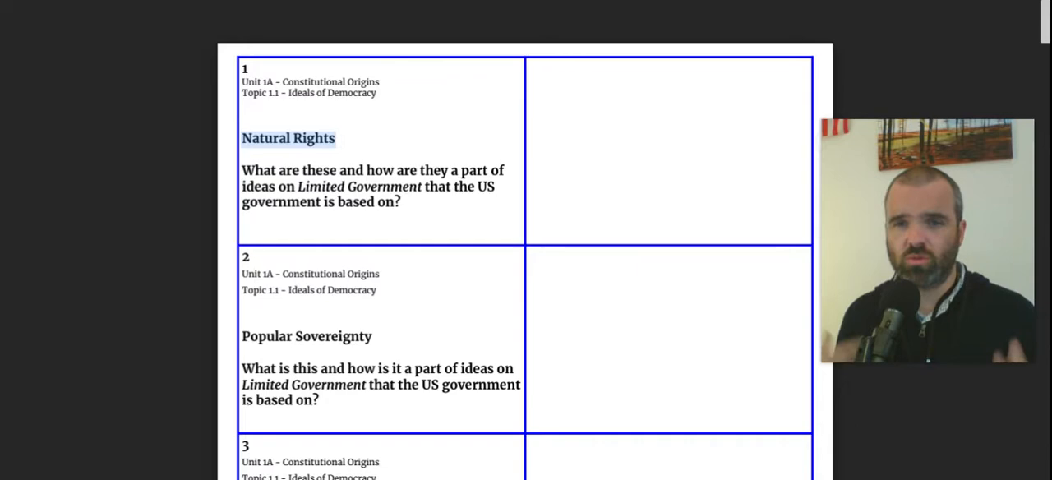
mouse_move(107, 203)
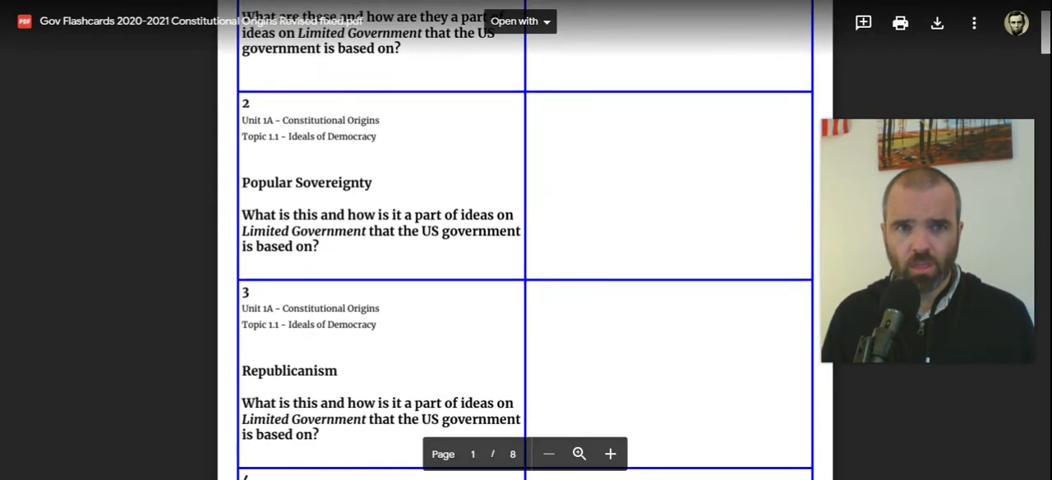
double_click(305, 182)
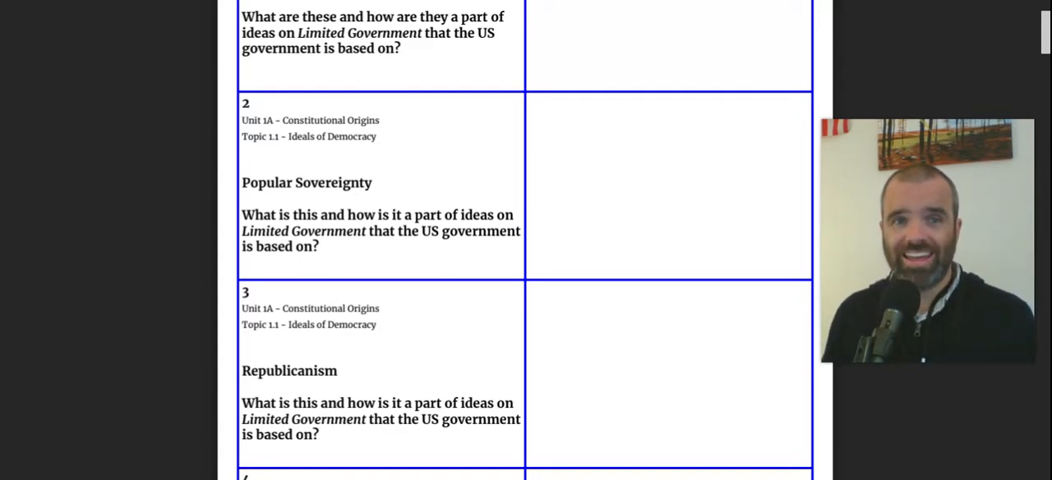
double_click(302, 230)
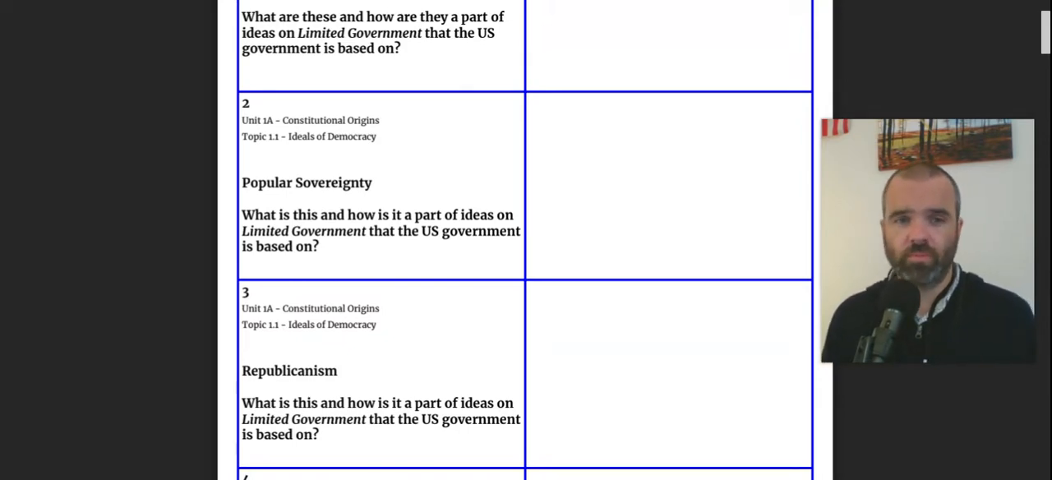
- Scroll the PDF preview down until flashcard 4, Social Contract, is visible below Republicanism
scroll(down, 3)
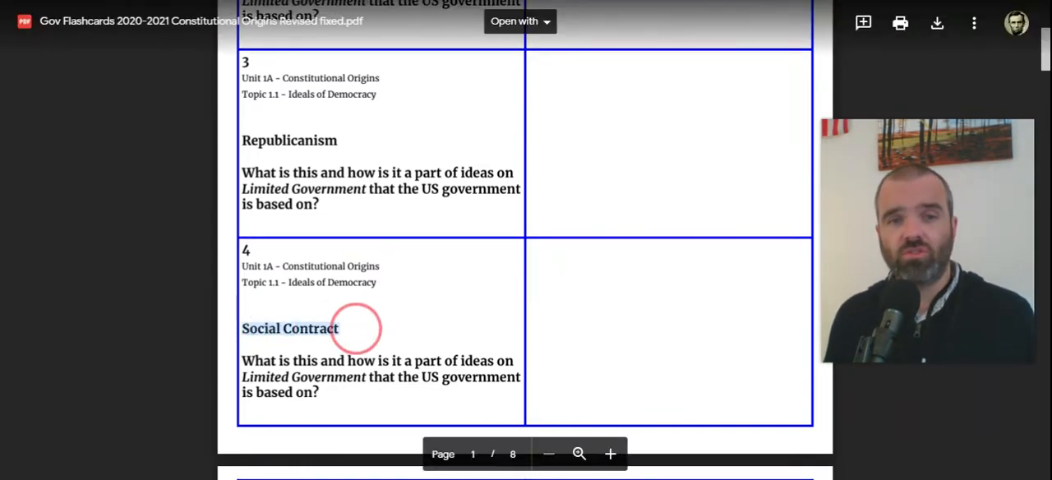
- Scroll onto page 2 so flashcards 5 and 6 on Declaration and Constitution ideals show
scroll(down, 3)
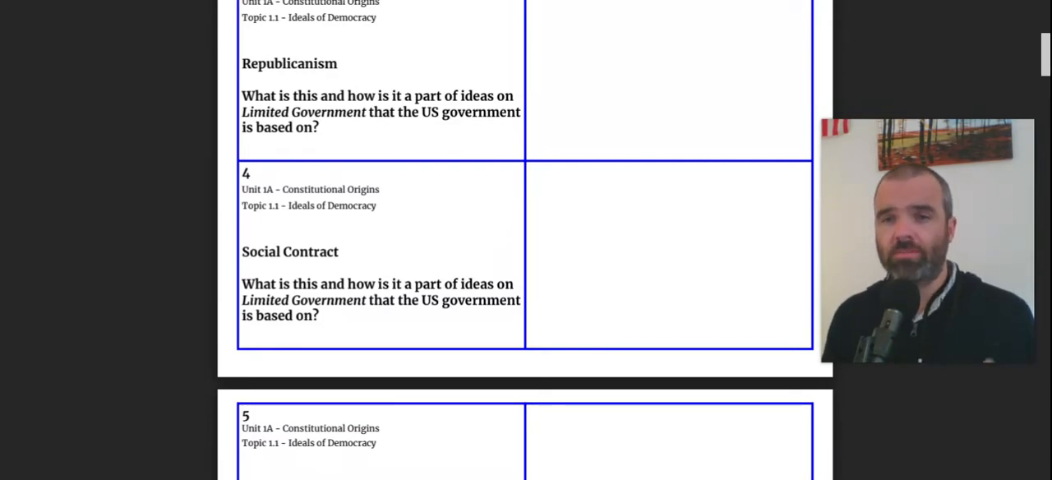
scroll(down, 3)
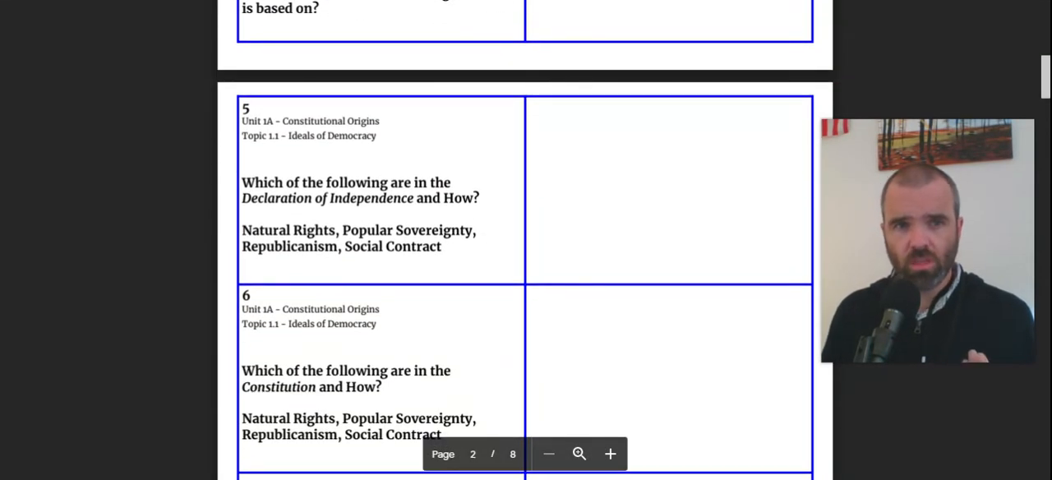
- Highlight 'Social Contract' in card 5's list, then scroll down to flashcard 7 on representative democracy types
drag(240, 181, 463, 250)
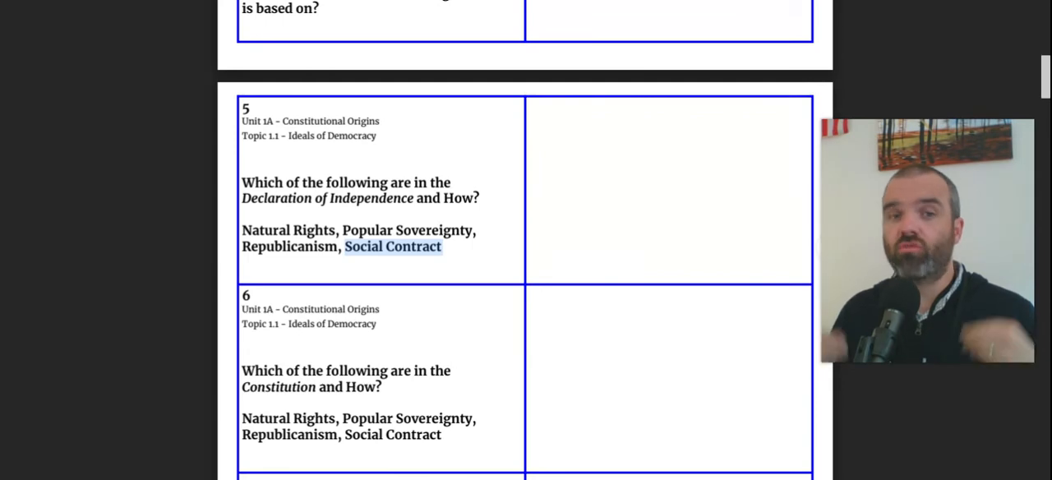
scroll(down, 3)
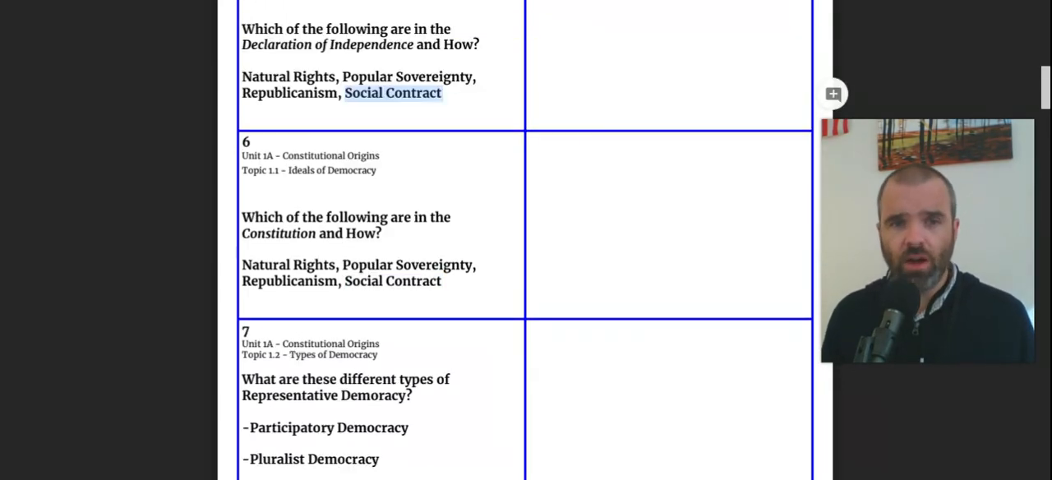